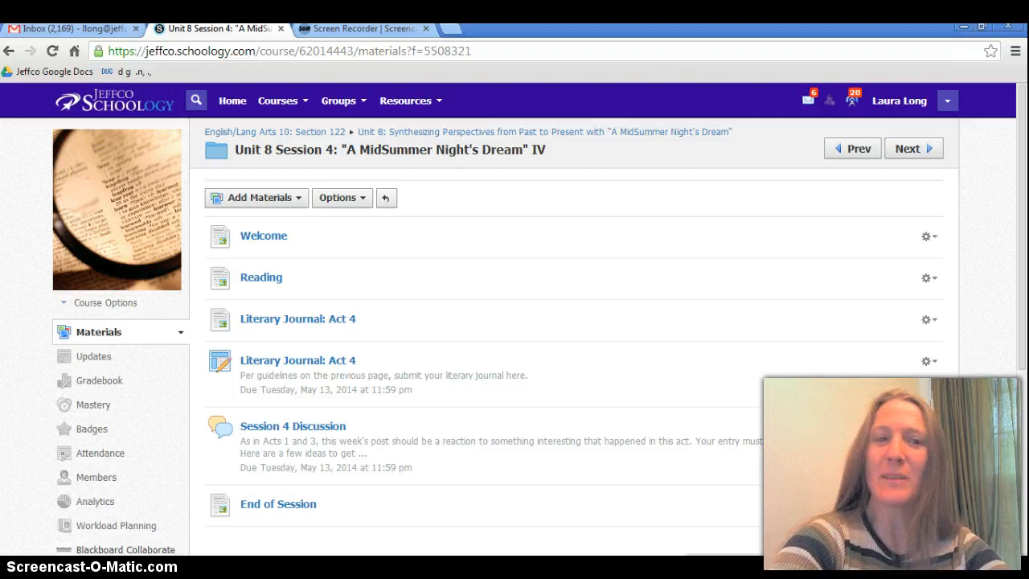
mouse_move(250, 550)
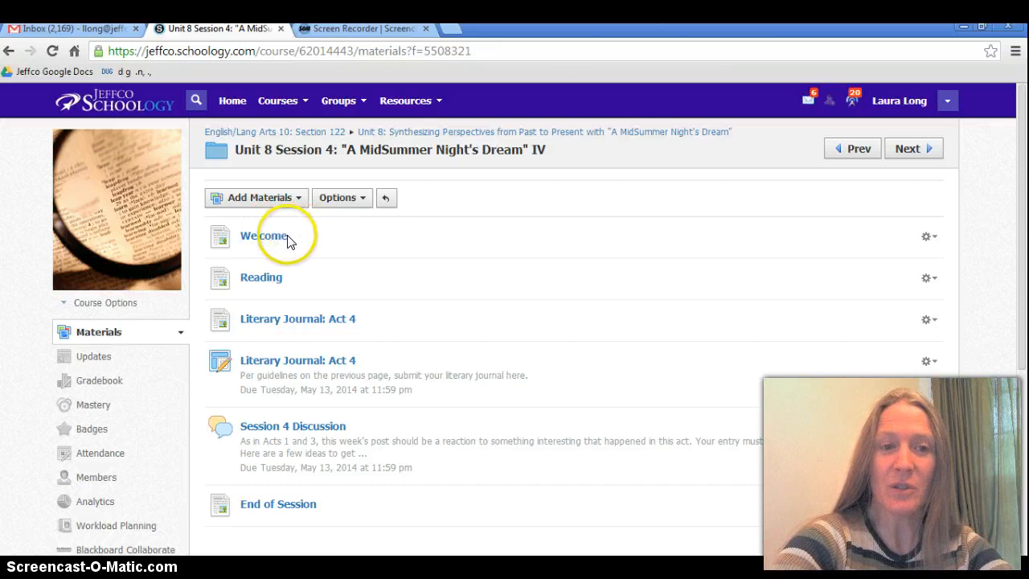
mouse_move(280, 265)
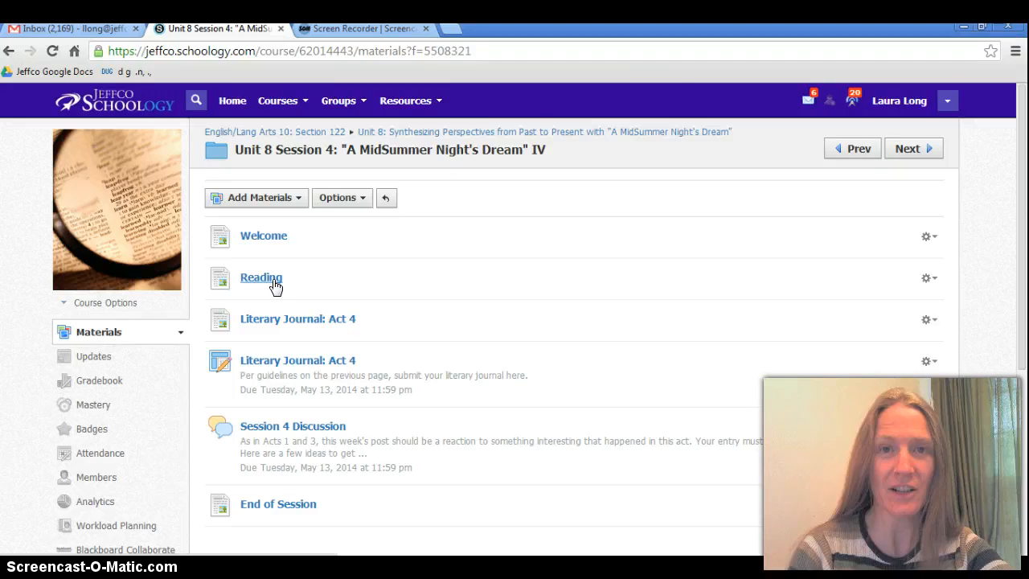
Go back to the Unit 8 folder and reveal the Session 4 Discussion description, a three-paragraph reaction due May 13
left_click(260, 277)
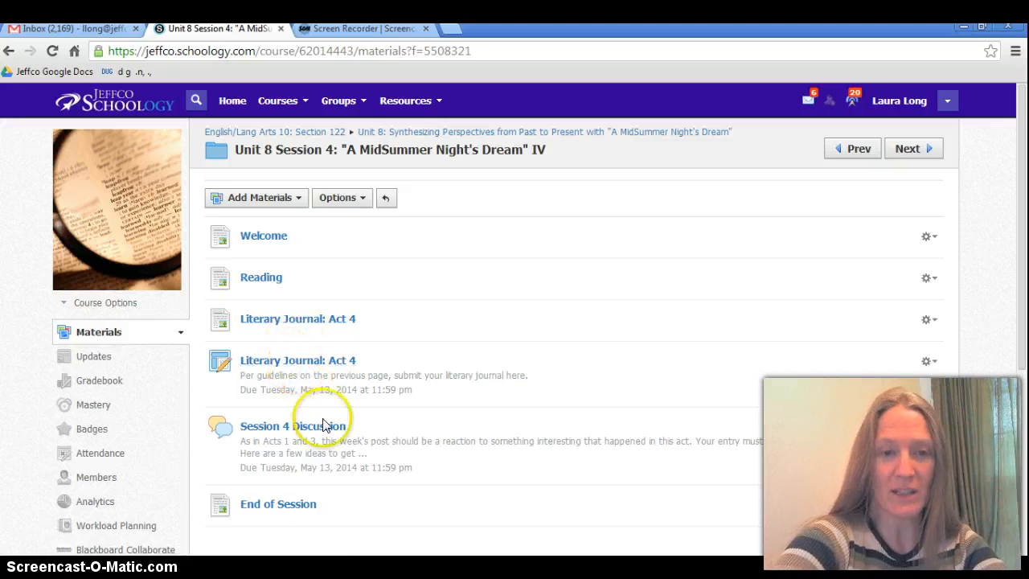
scroll("down", 3)
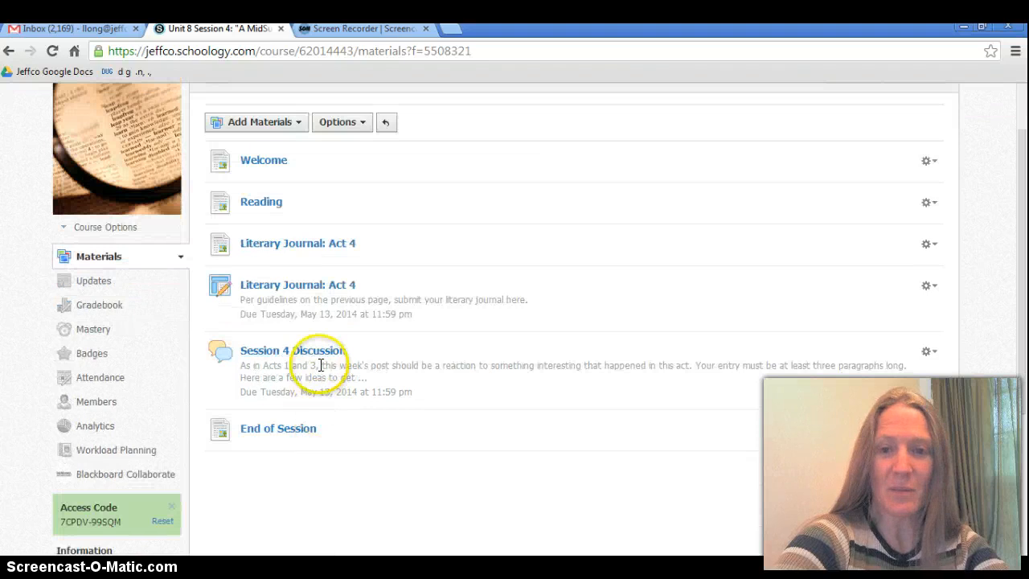
mouse_move(321, 355)
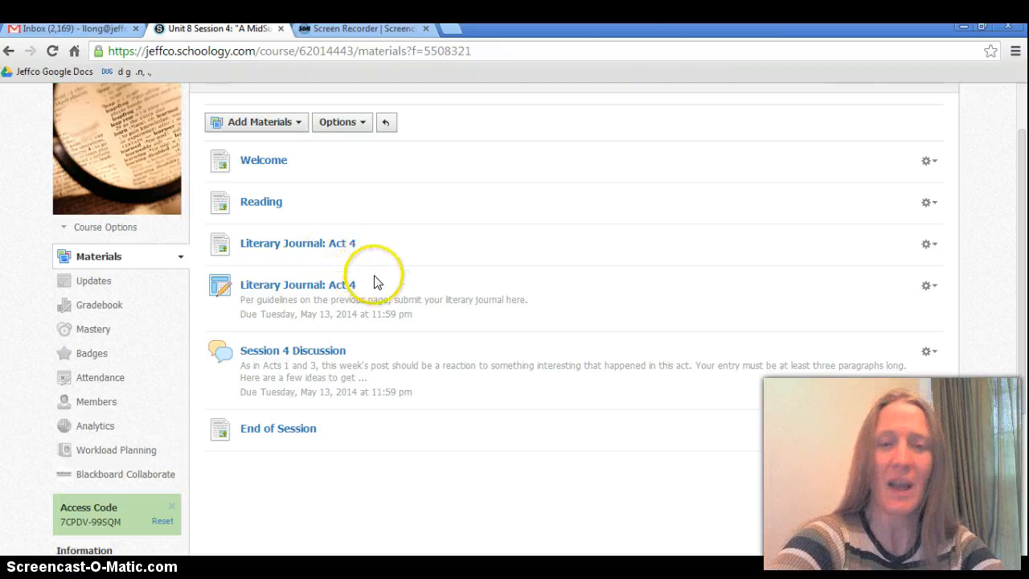
mouse_move(362, 344)
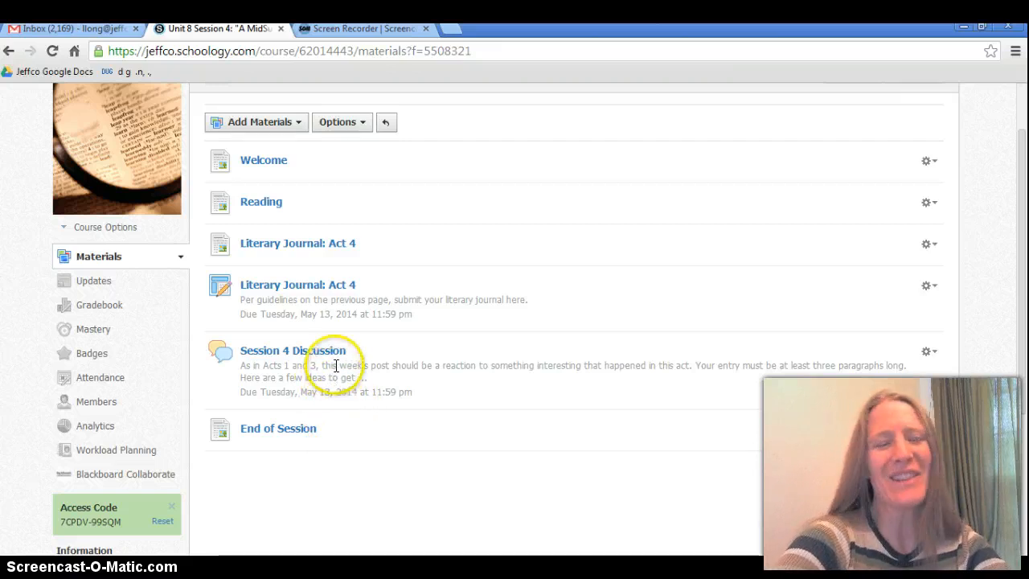
mouse_move(347, 424)
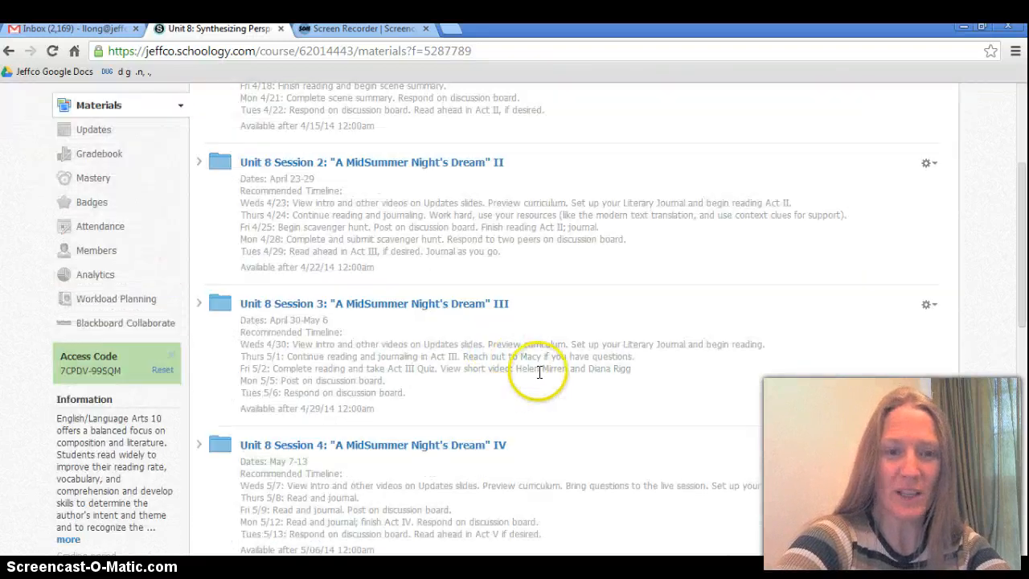
Browse the Unit 8 Session 5 materials list with the Act 5 journal, Beatles discussion and FedEx Day items
scroll("down", 3)
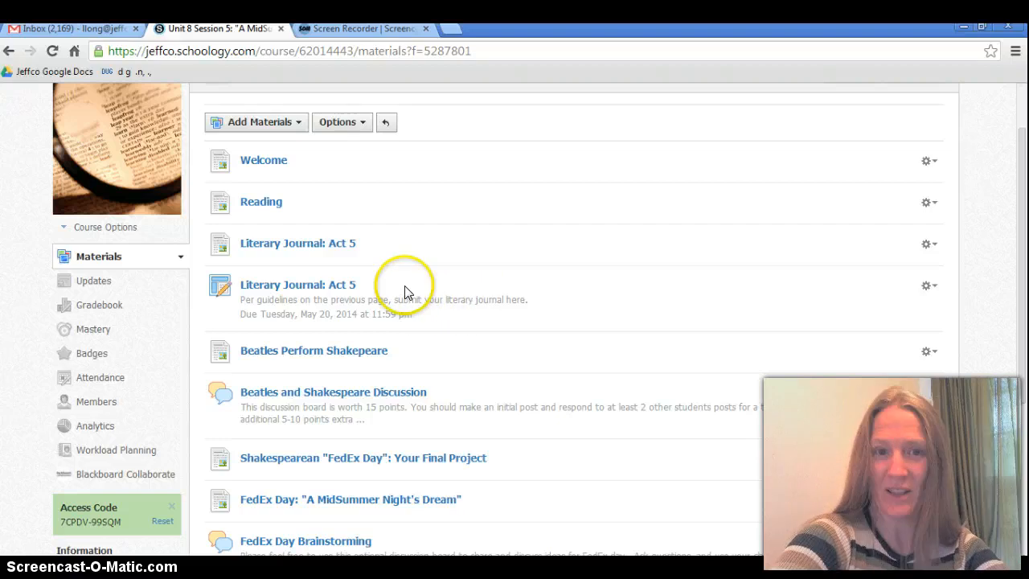
mouse_move(363, 232)
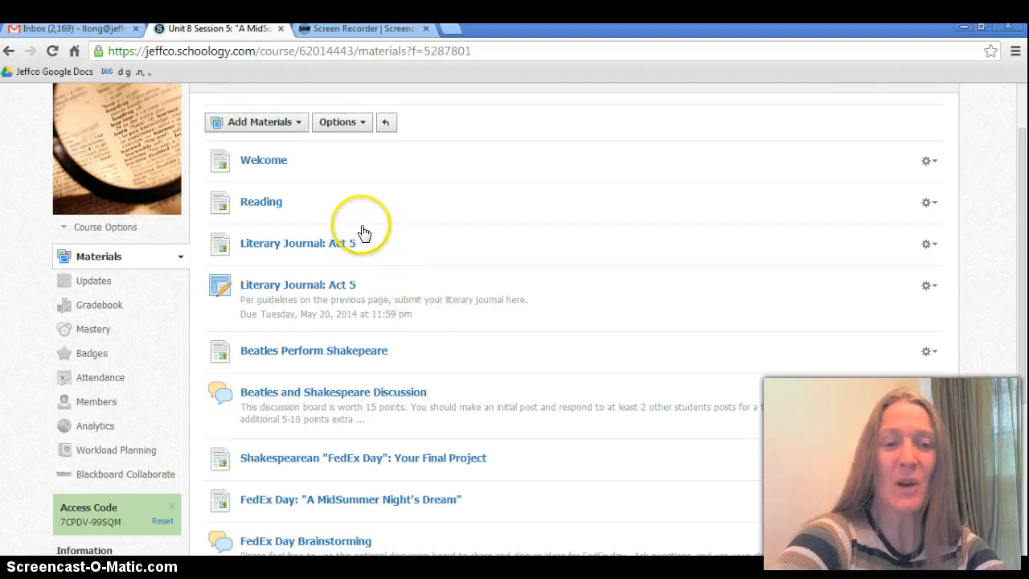
mouse_move(377, 231)
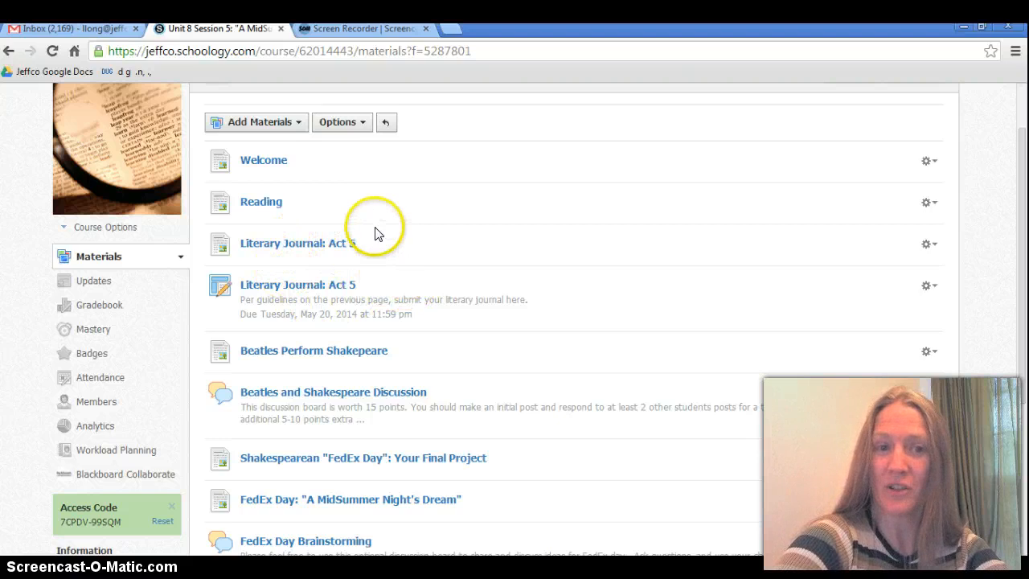
scroll("down", 3)
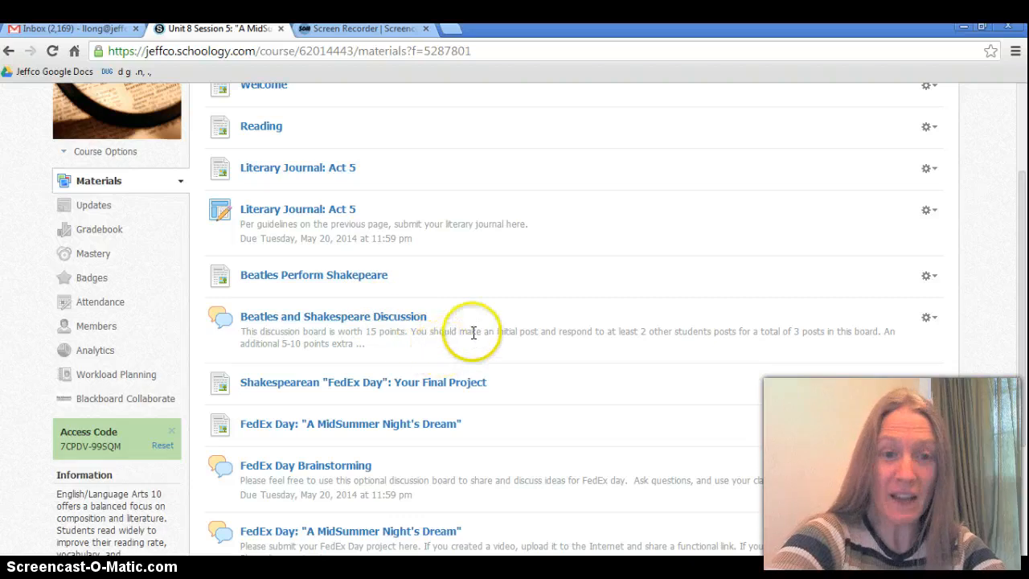
mouse_move(470, 354)
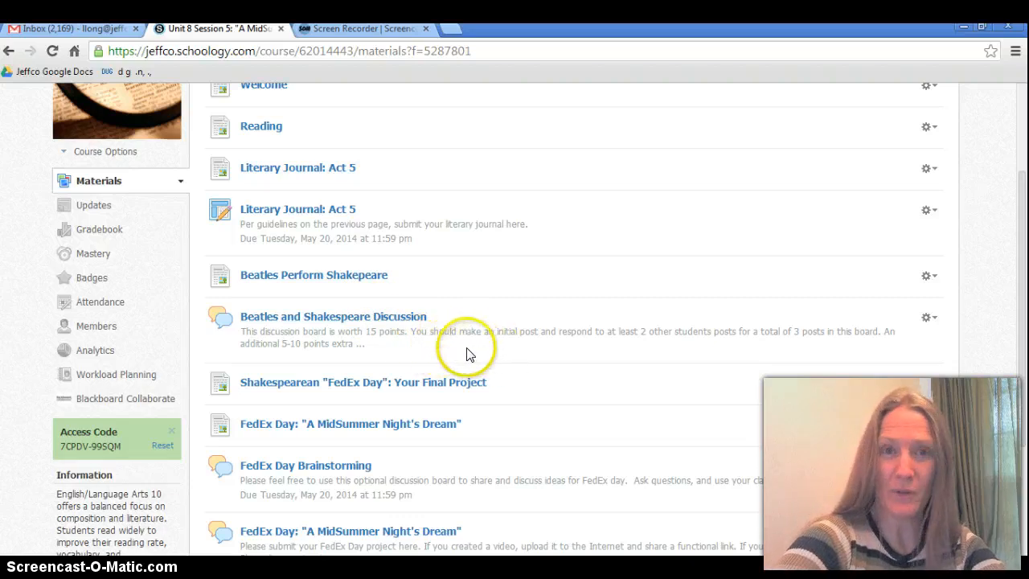
mouse_move(479, 468)
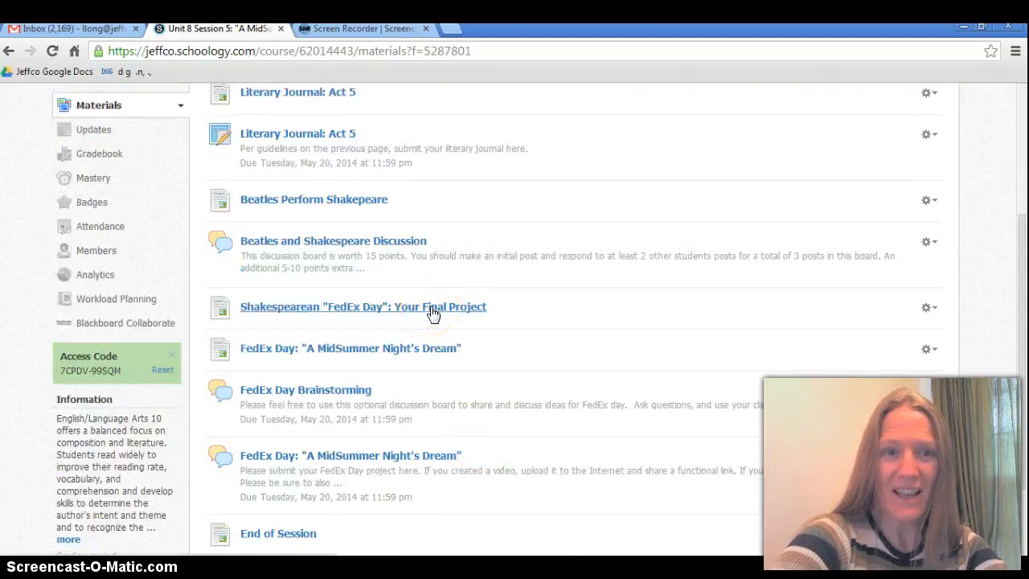
View the Shakespearean "FedEx Day": Your Final Project page and read its explanation and assignment
left_click(363, 306)
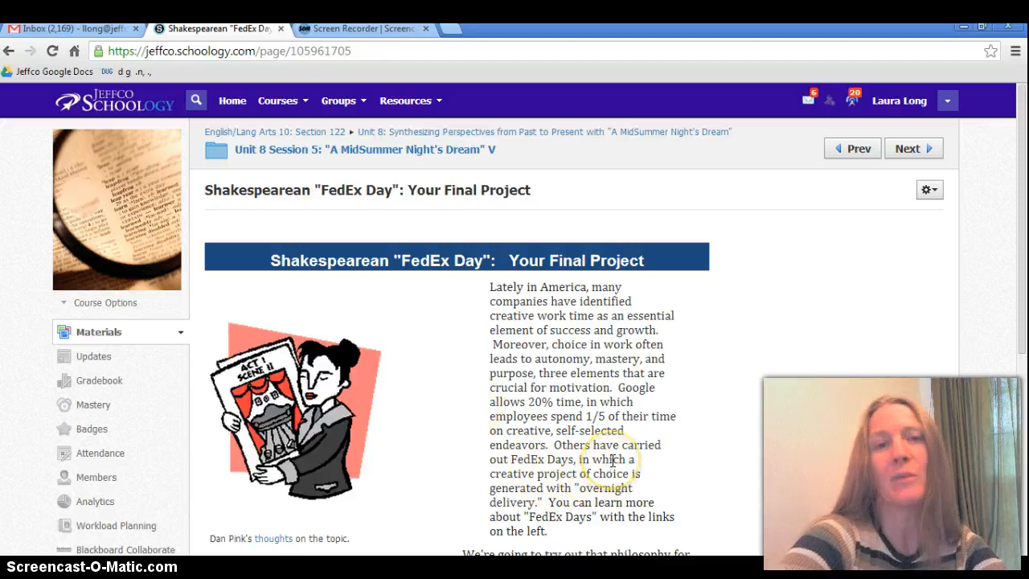
mouse_move(708, 402)
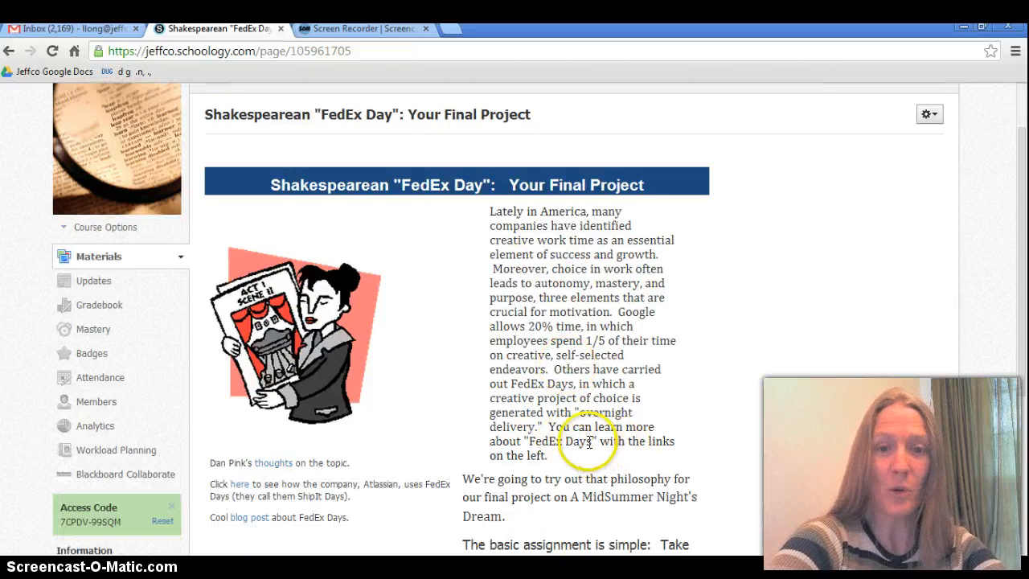
scroll("down", 3)
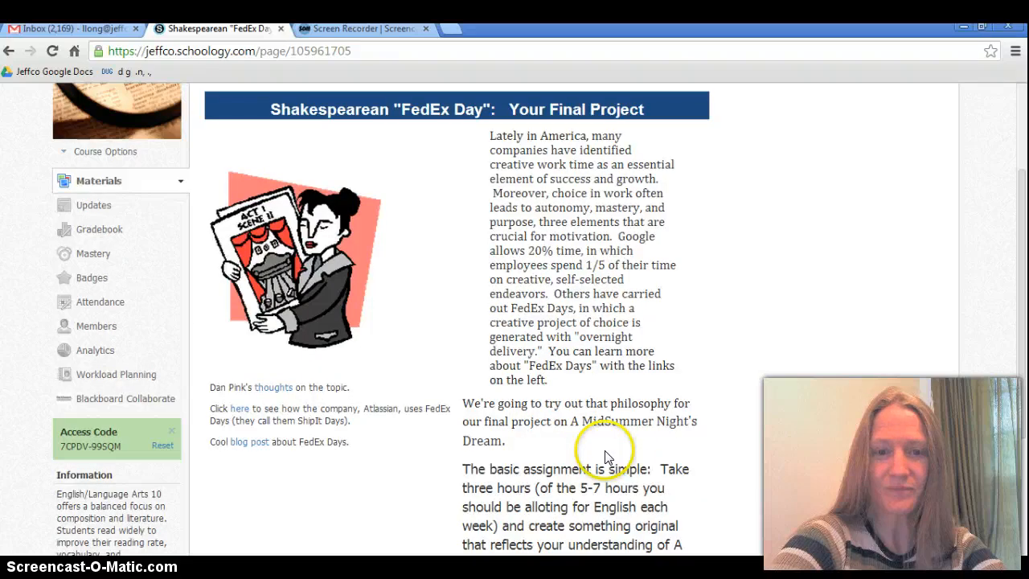
scroll("down", 3)
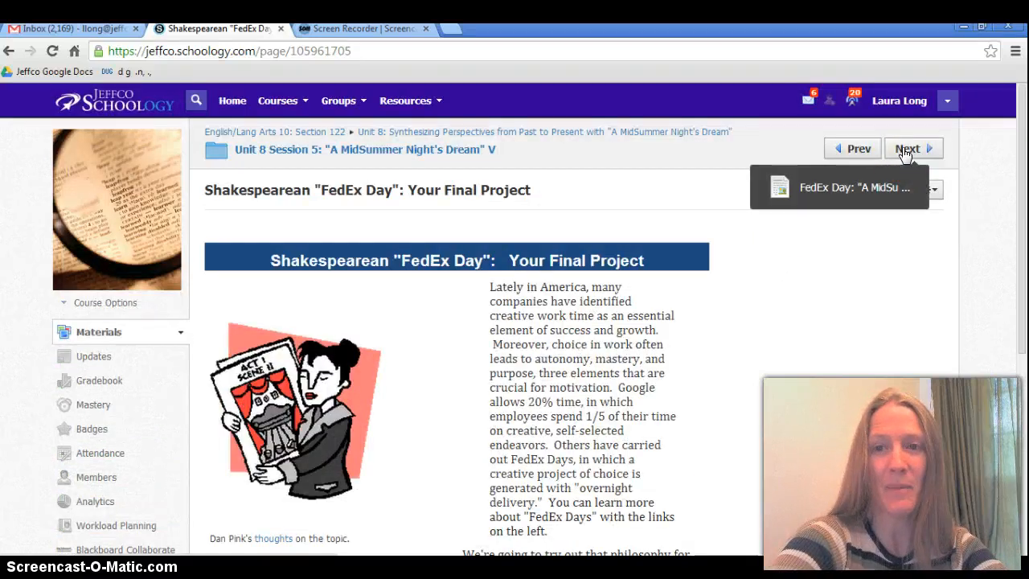
left_click(907, 148)
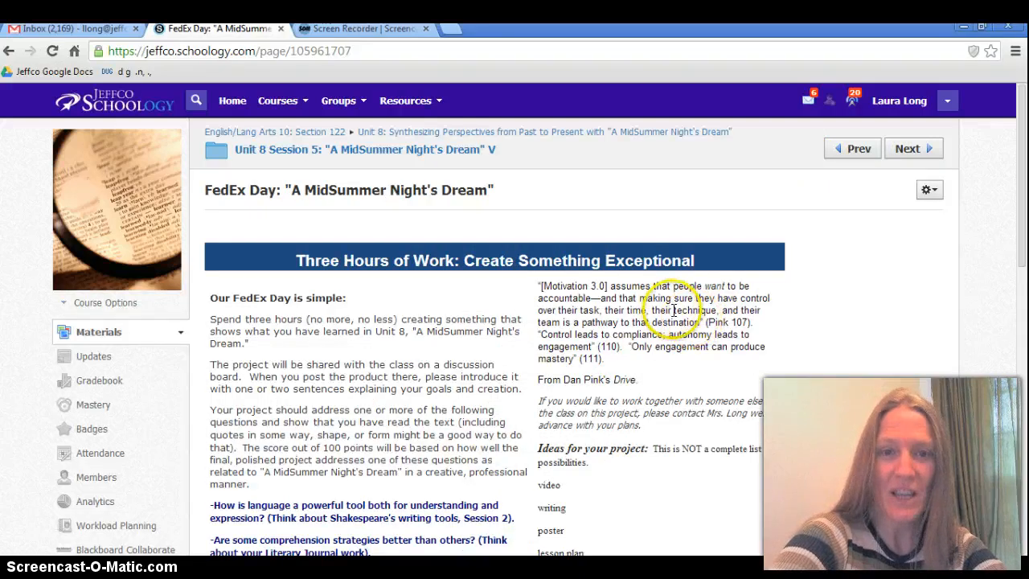
scroll("down", 3)
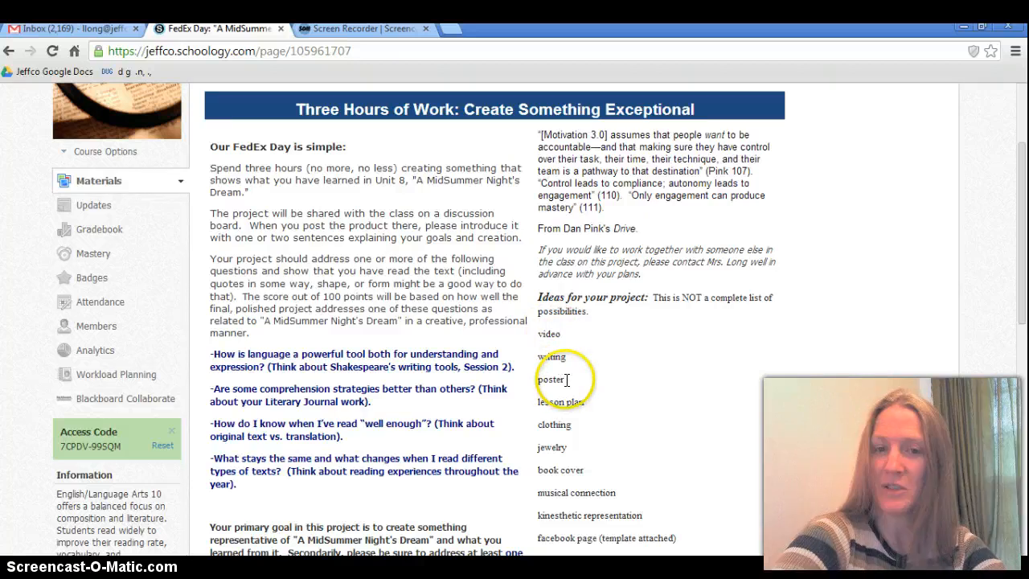
scroll("down", 3)
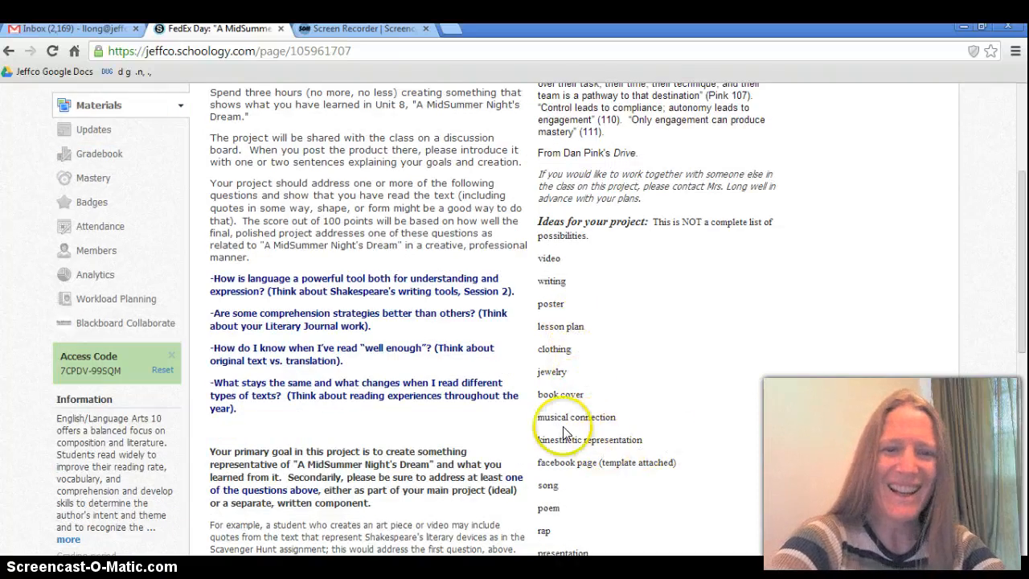
scroll("down", 3)
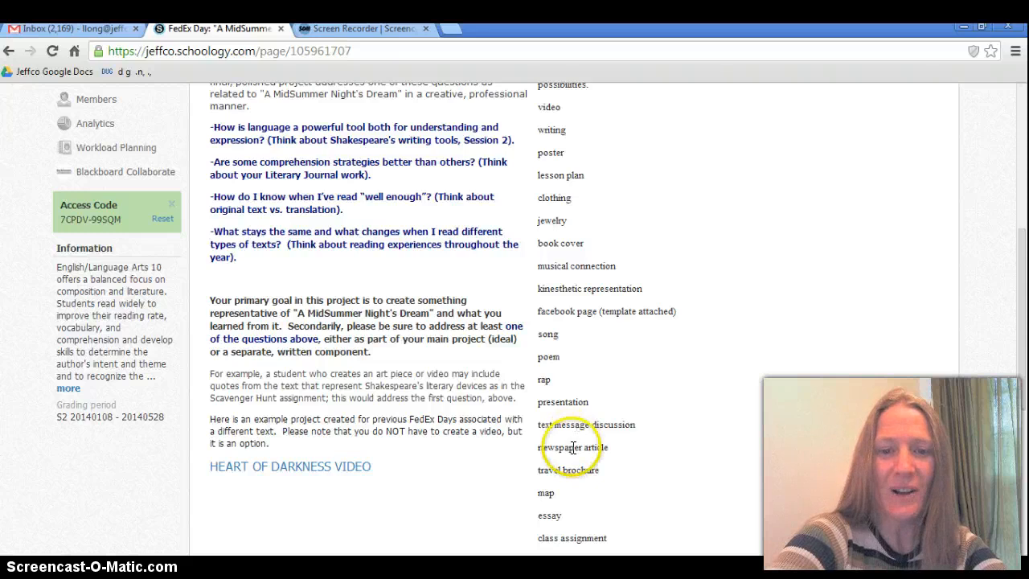
scroll("down", 3)
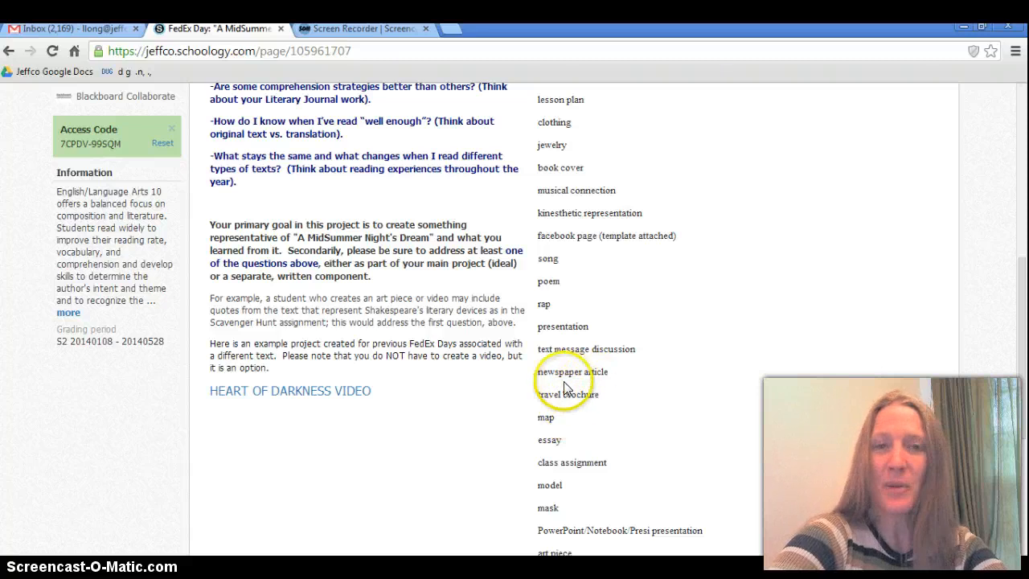
scroll("down", 3)
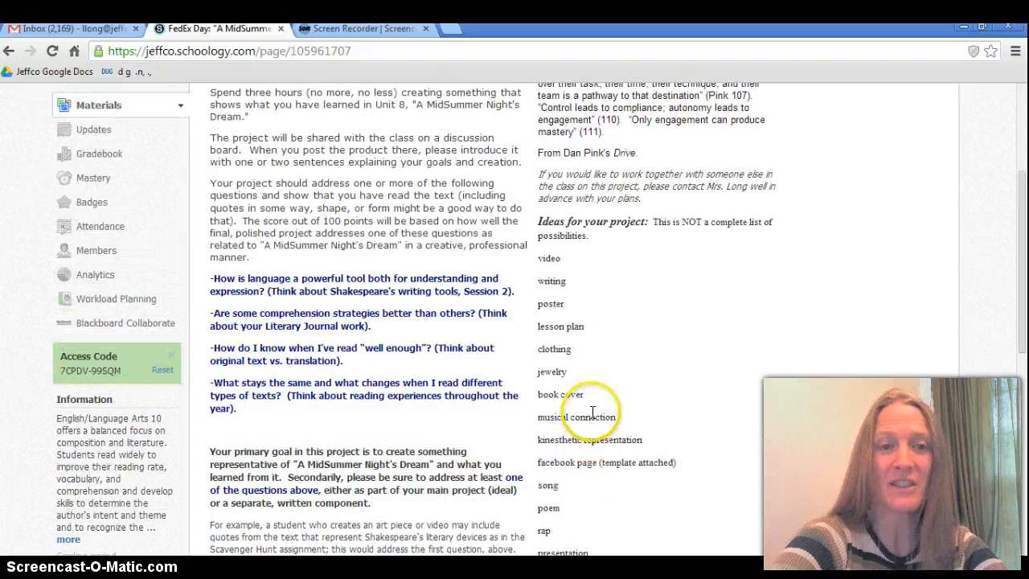
mouse_move(605, 412)
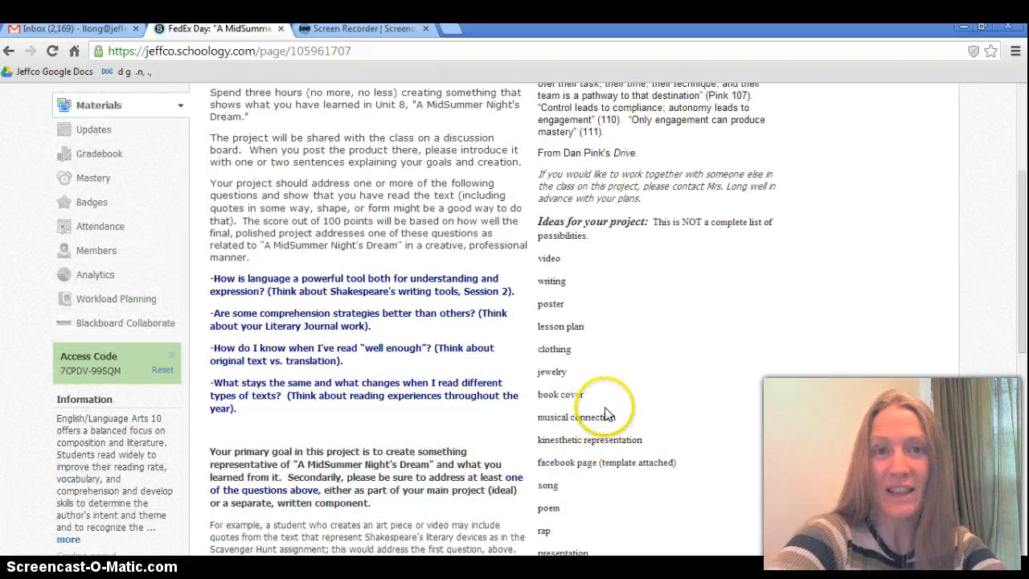
mouse_move(555, 366)
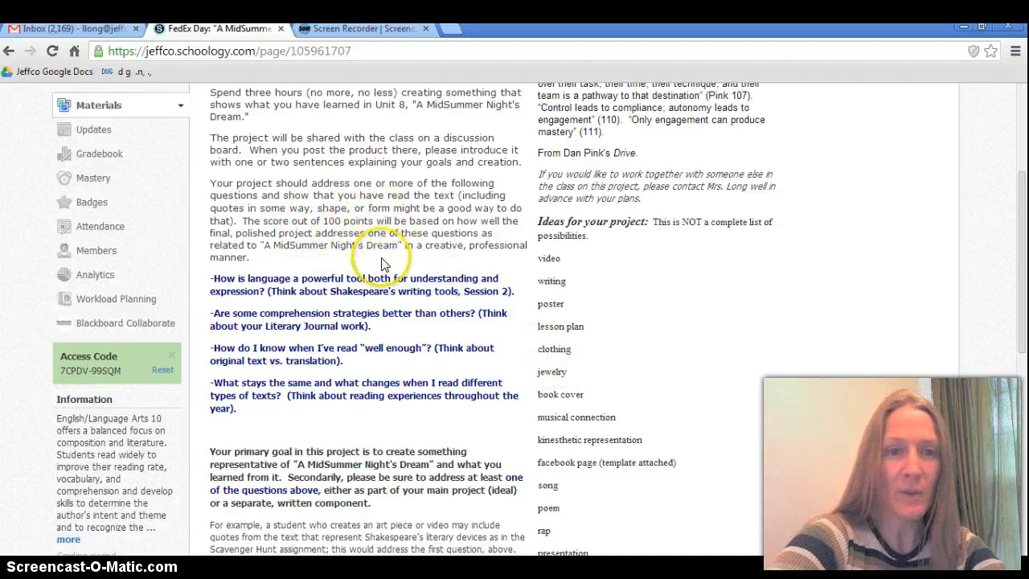
mouse_move(440, 444)
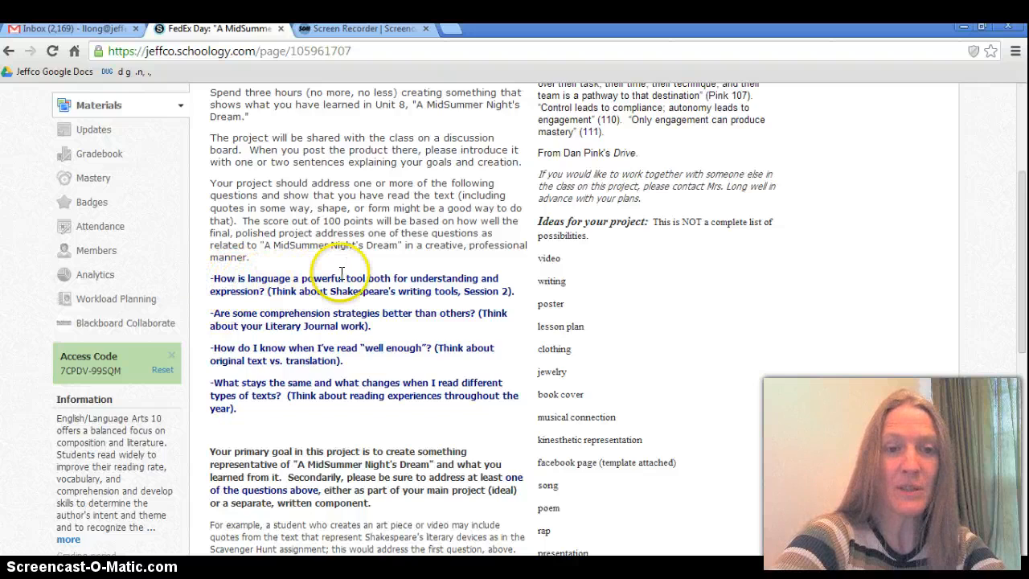
mouse_move(312, 304)
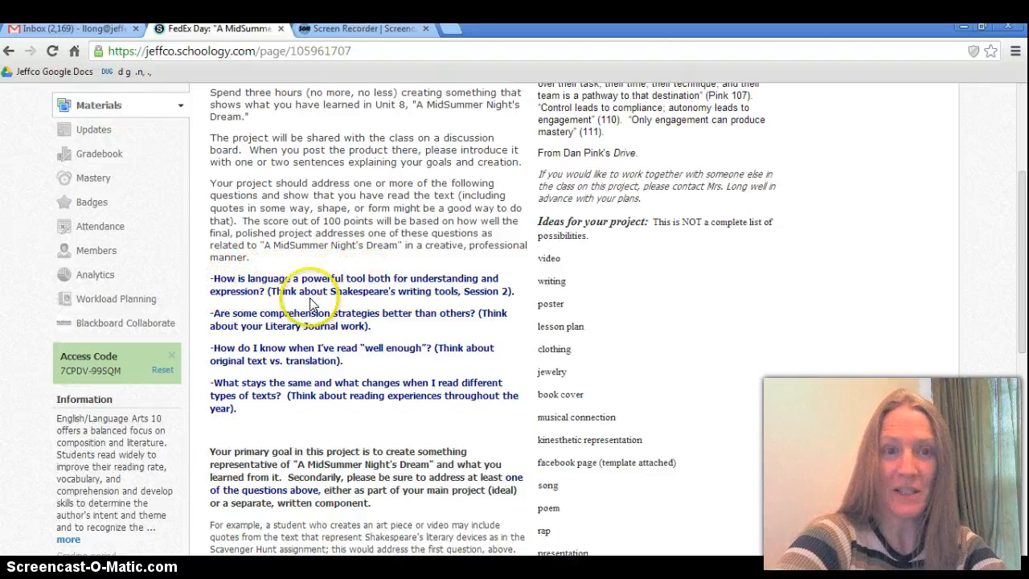
mouse_move(335, 291)
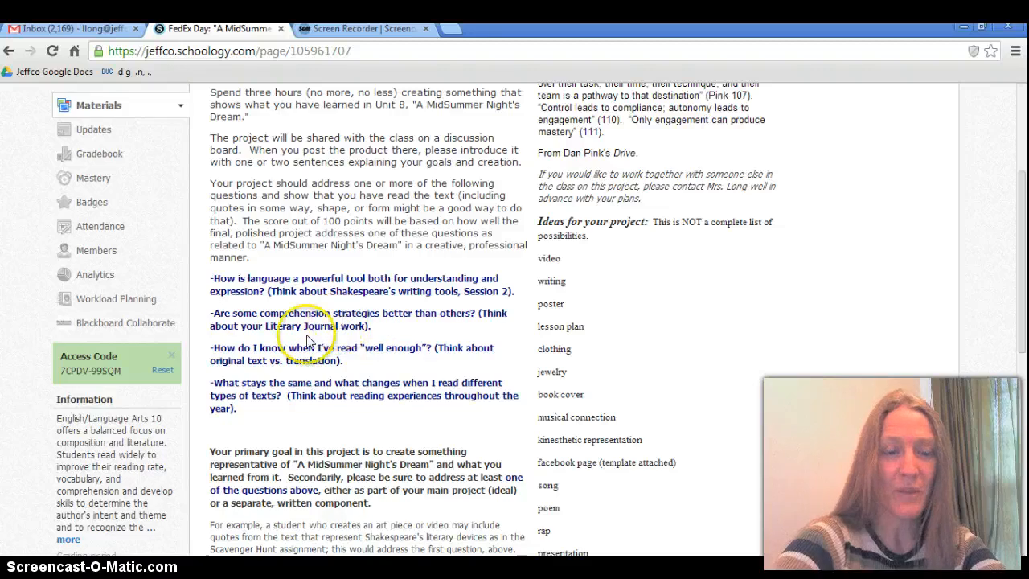
mouse_move(209, 351)
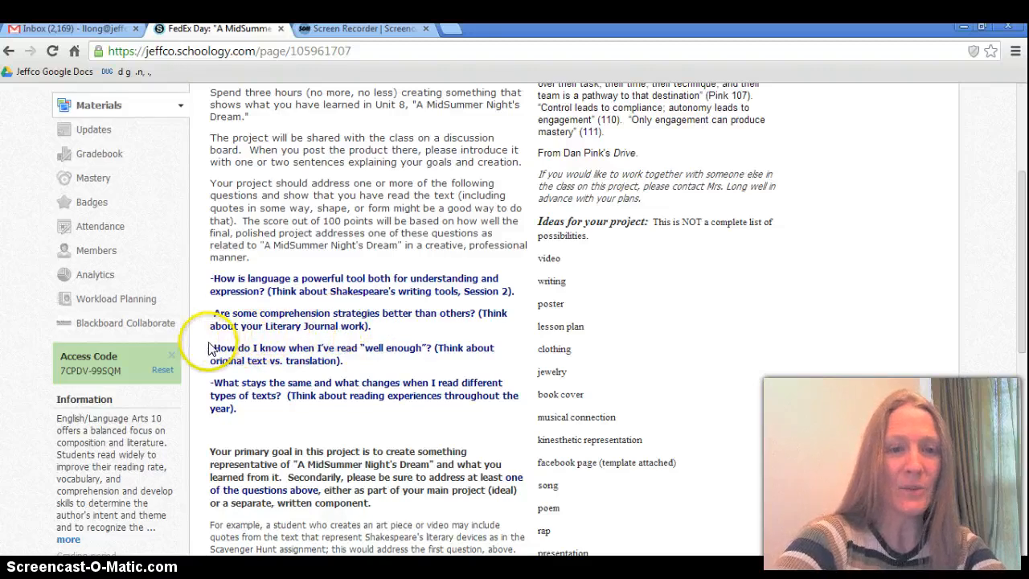
mouse_move(266, 341)
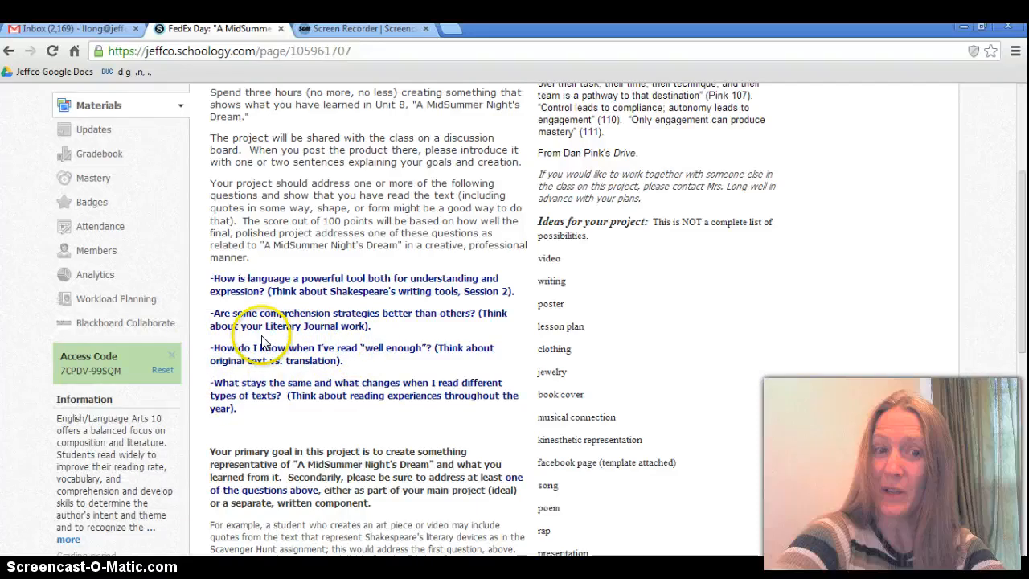
mouse_move(308, 370)
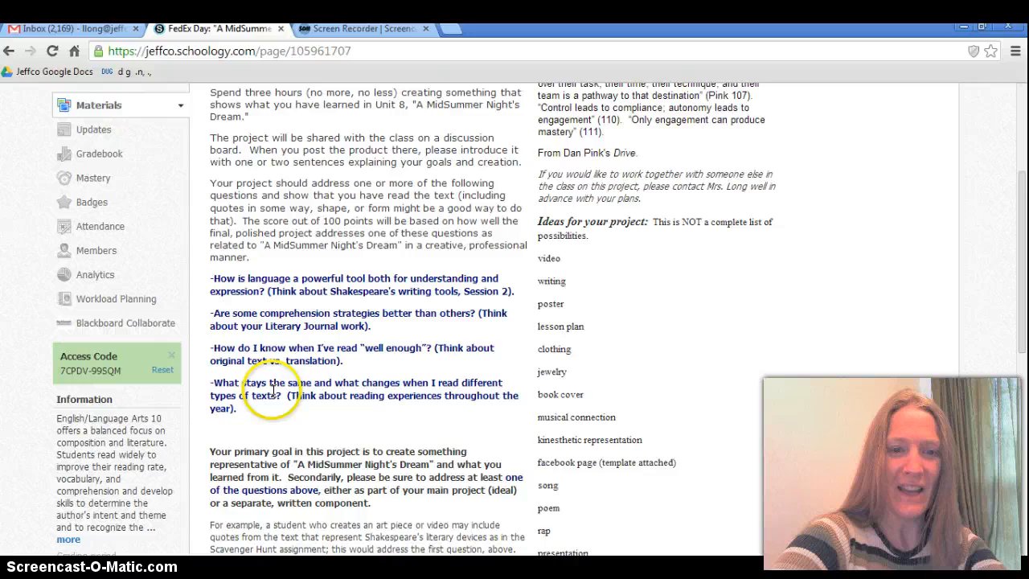
scroll("down", 3)
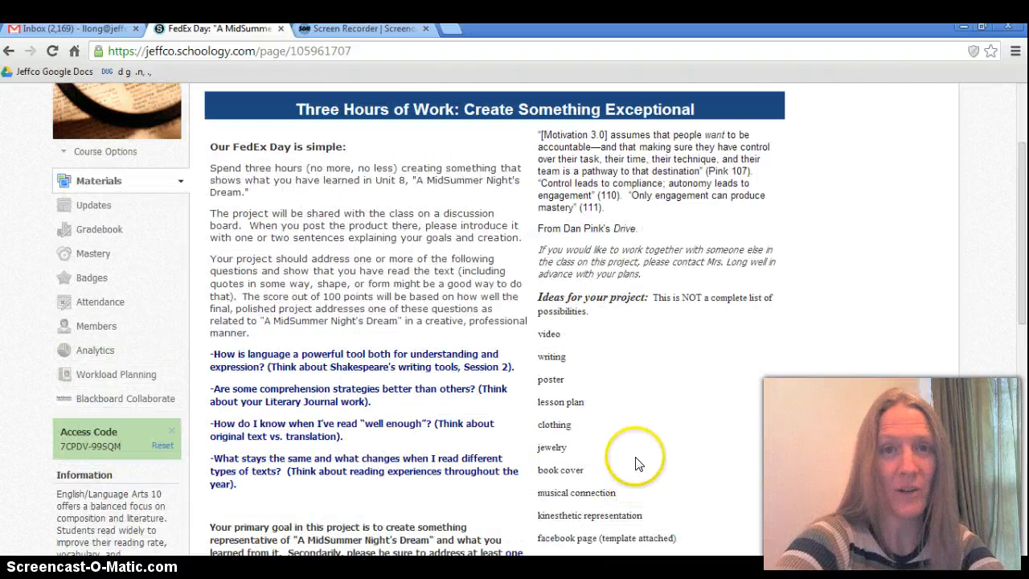
mouse_move(640, 463)
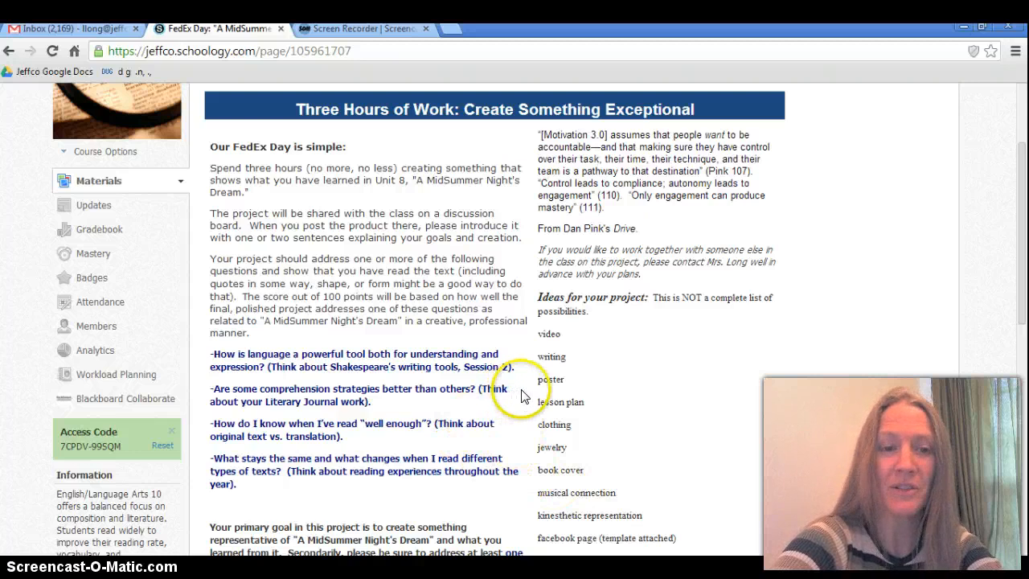
Reach the FedEx Day Brainstorming discussion board, due May 20 with no discussions yet
scroll("down", 3)
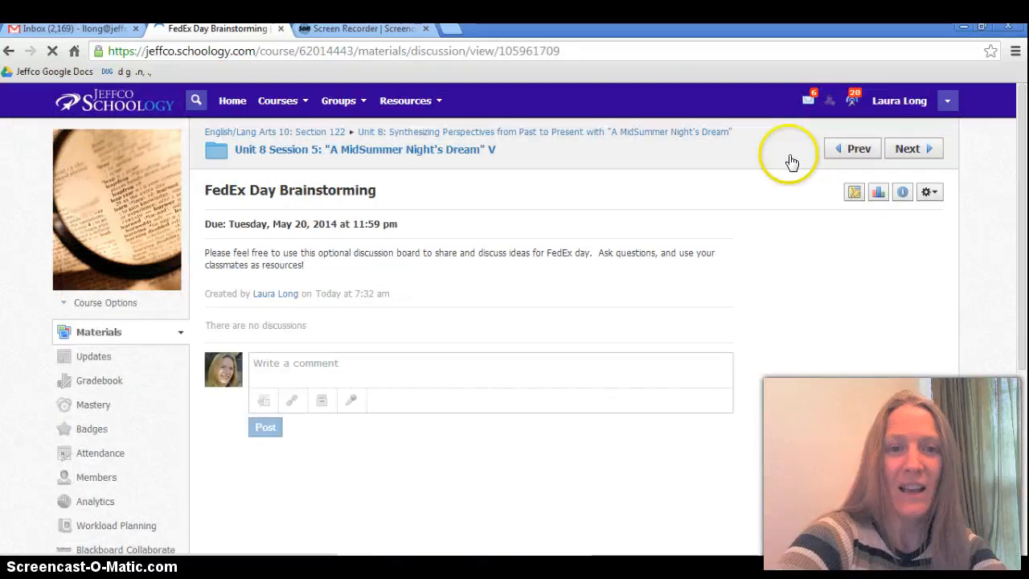
mouse_move(907, 153)
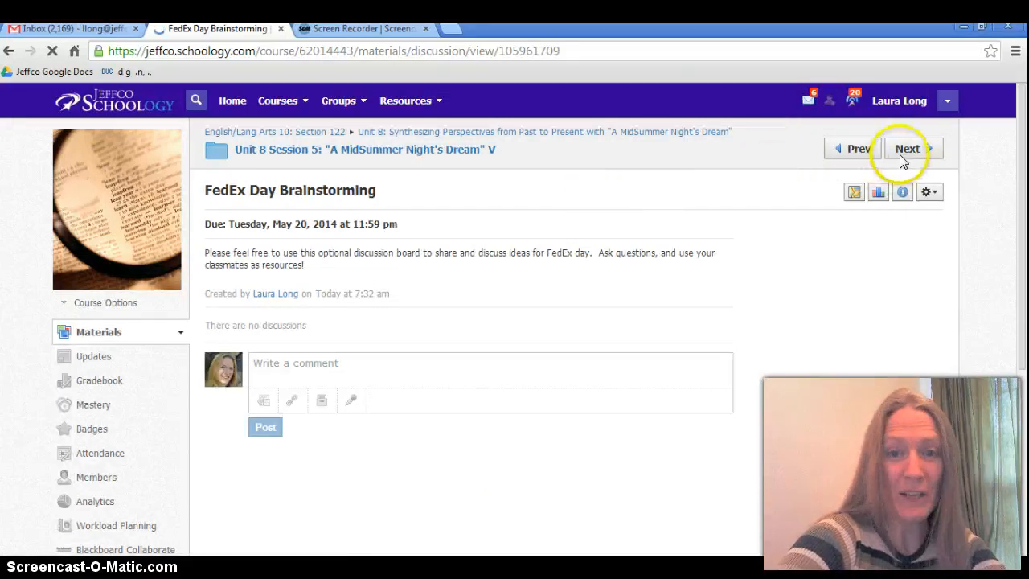
left_click(914, 148)
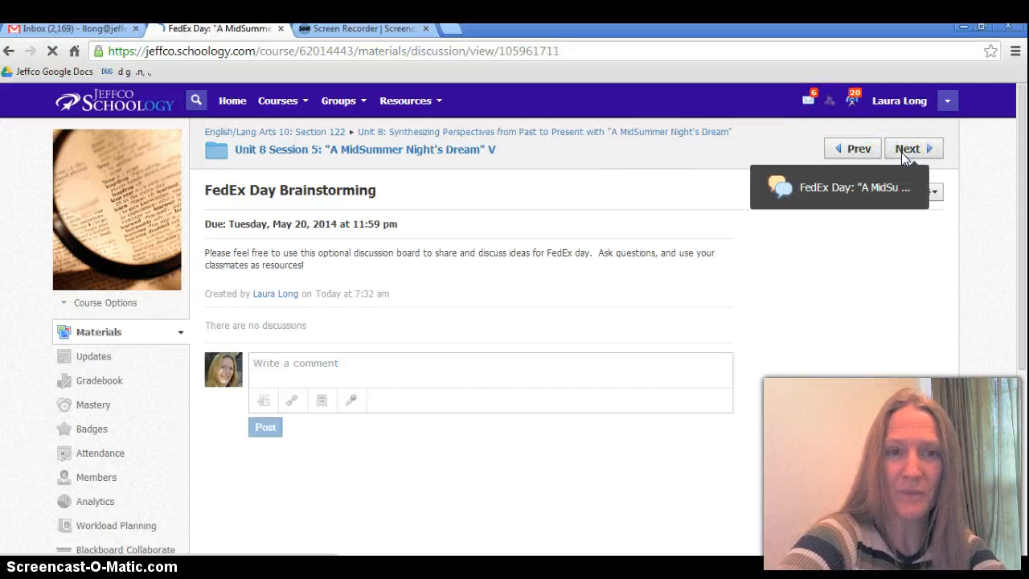
Advance through the FedEx Day: "A MidSummer Night's Dream" discussion to the Unit 8 Session 5 End of Session page
left_click(907, 147)
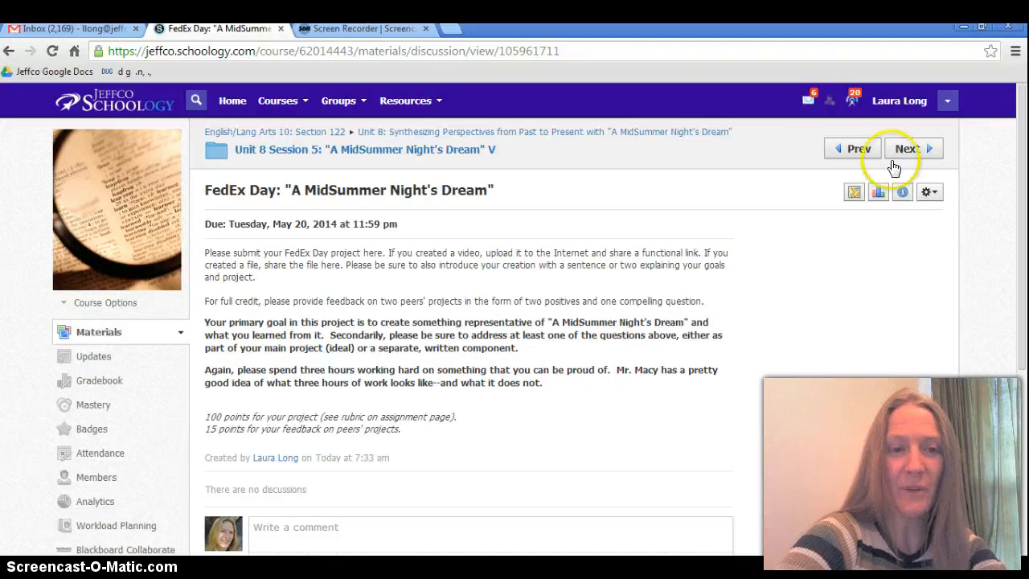
mouse_move(272, 405)
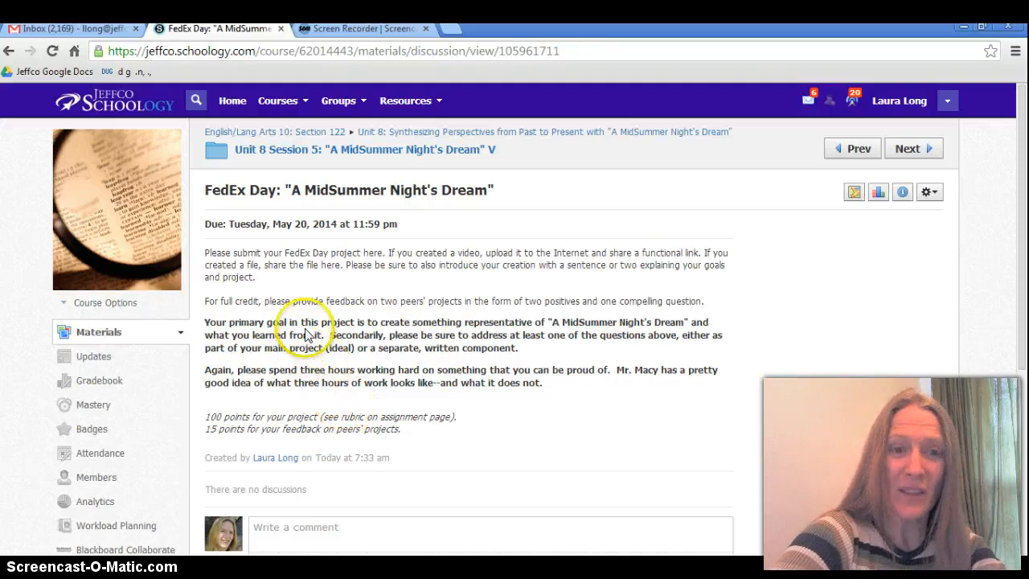
left_click(913, 148)
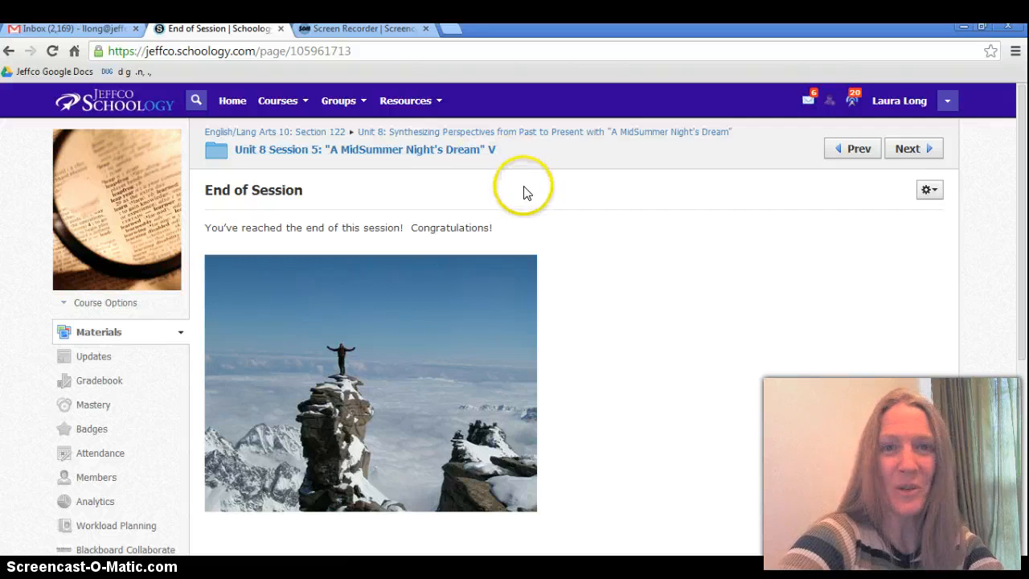
mouse_move(527, 191)
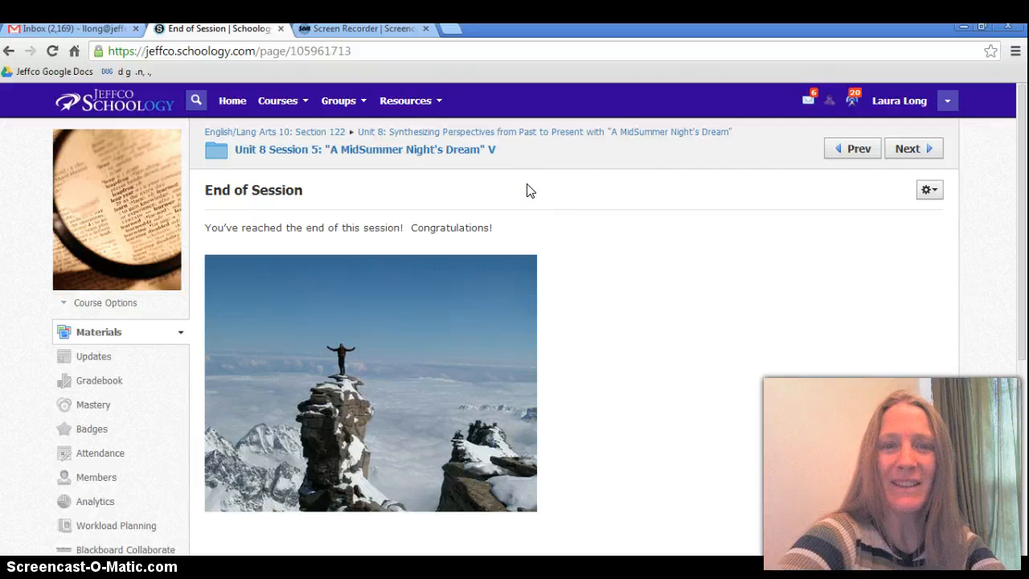
mouse_move(545, 177)
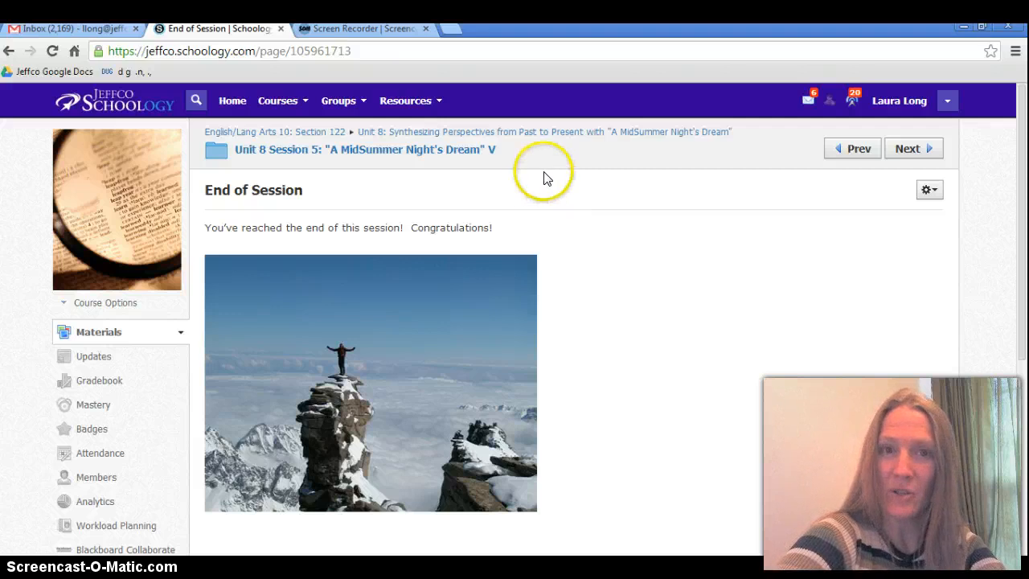
mouse_move(483, 421)
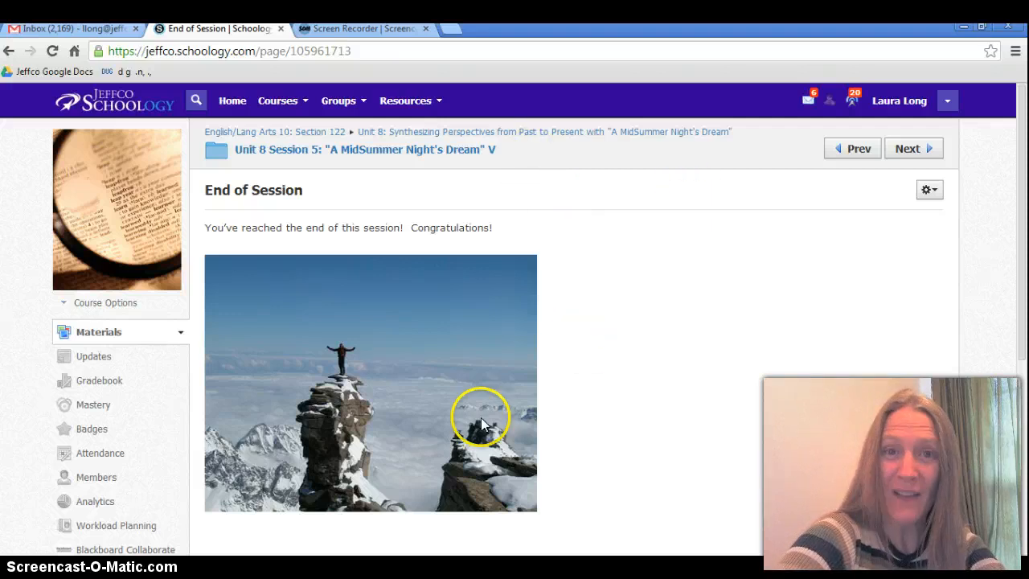